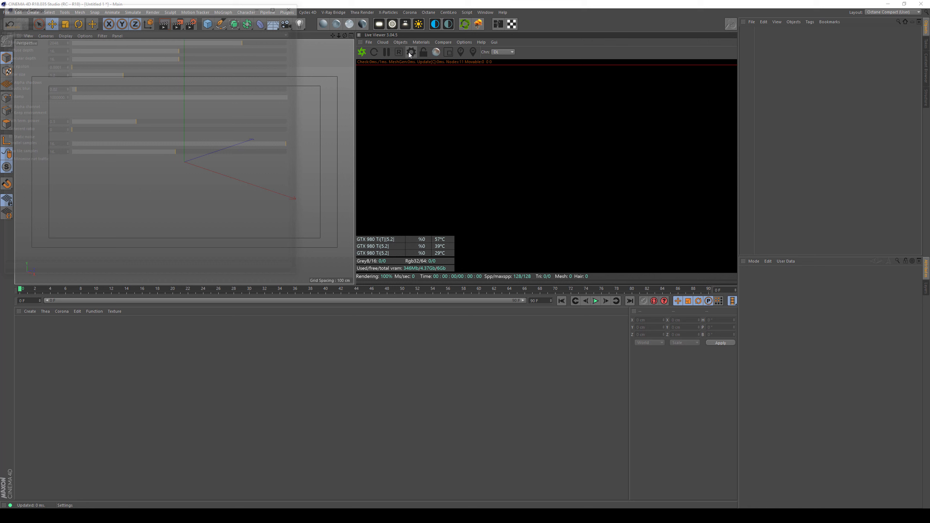
Bring up the Octane Settings Devices list showing the three GTX 980 Ti GPUs
click(410, 52)
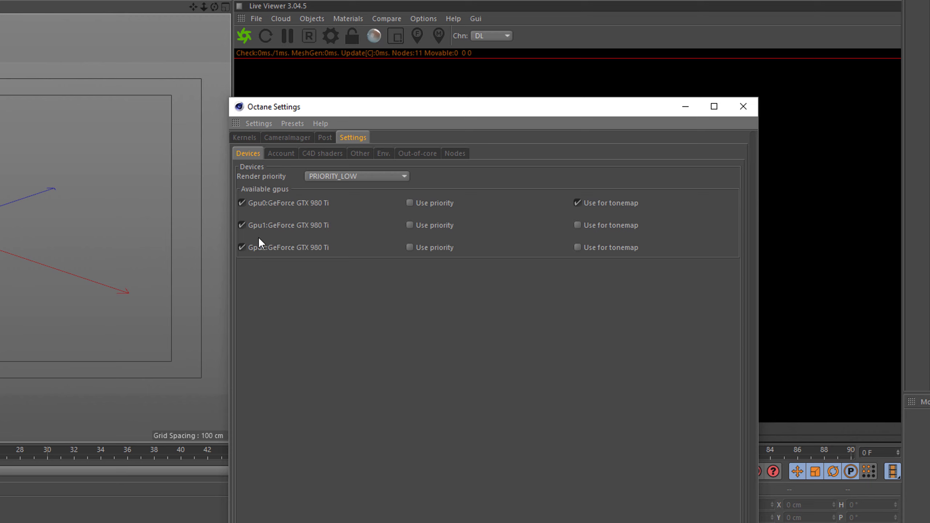
click(242, 203)
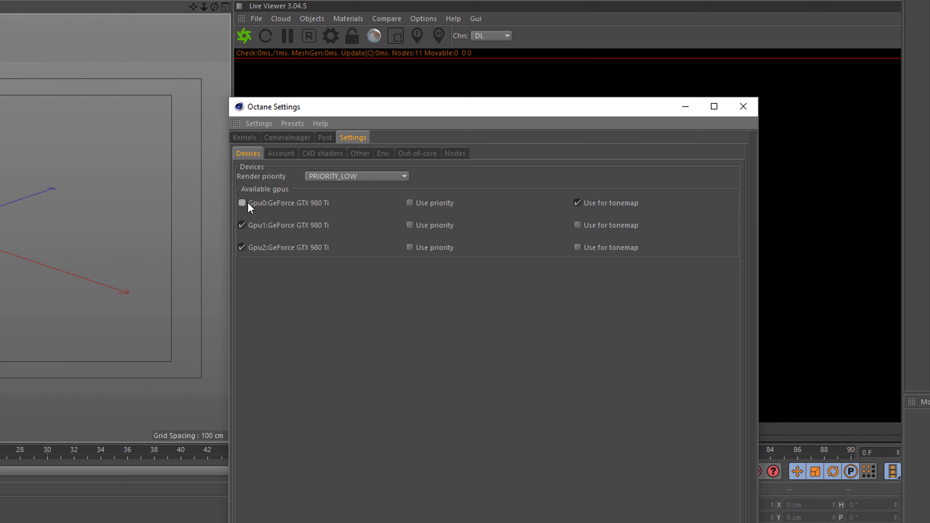
mouse_move(236, 203)
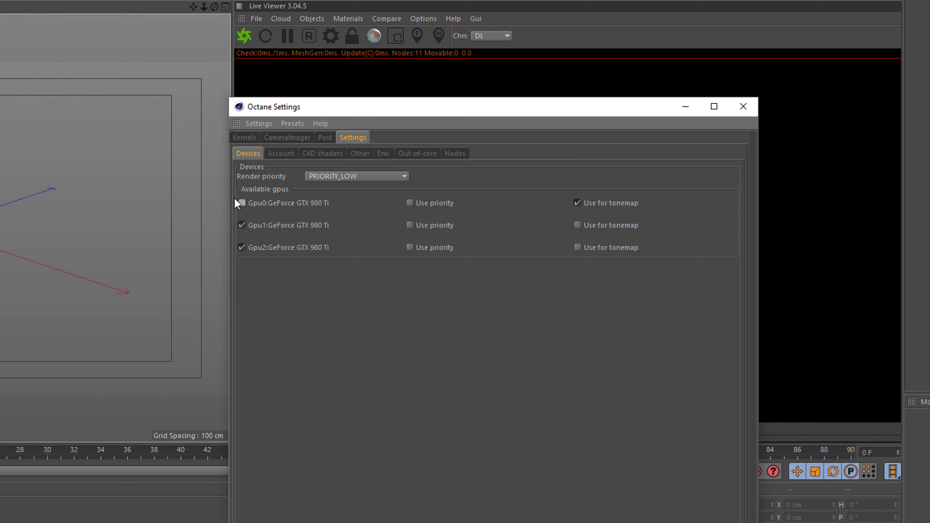
click(241, 202)
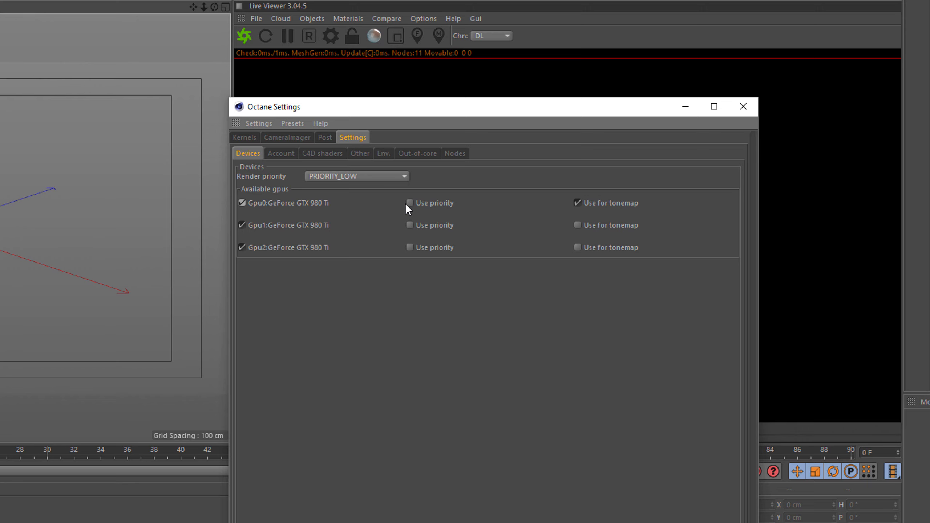
Enable Use priority for Gpu0 in the Octane device list
click(409, 202)
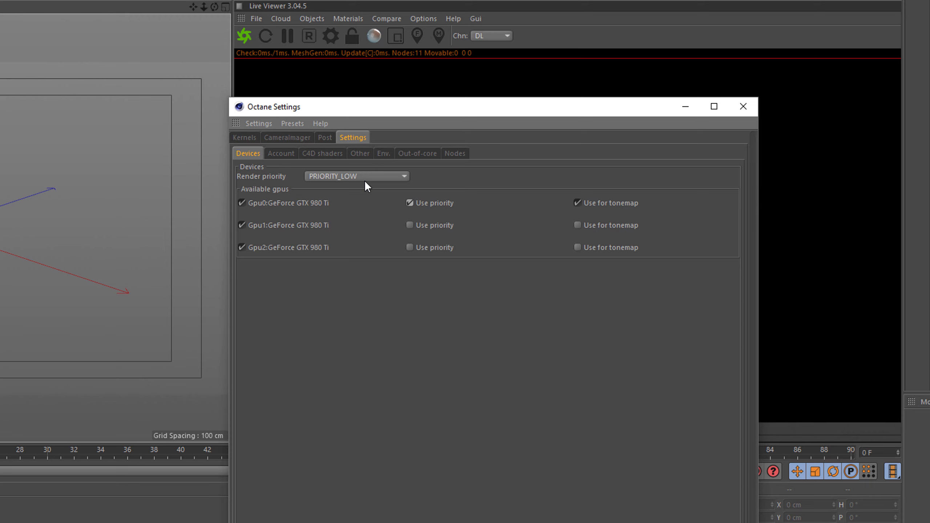
mouse_move(347, 186)
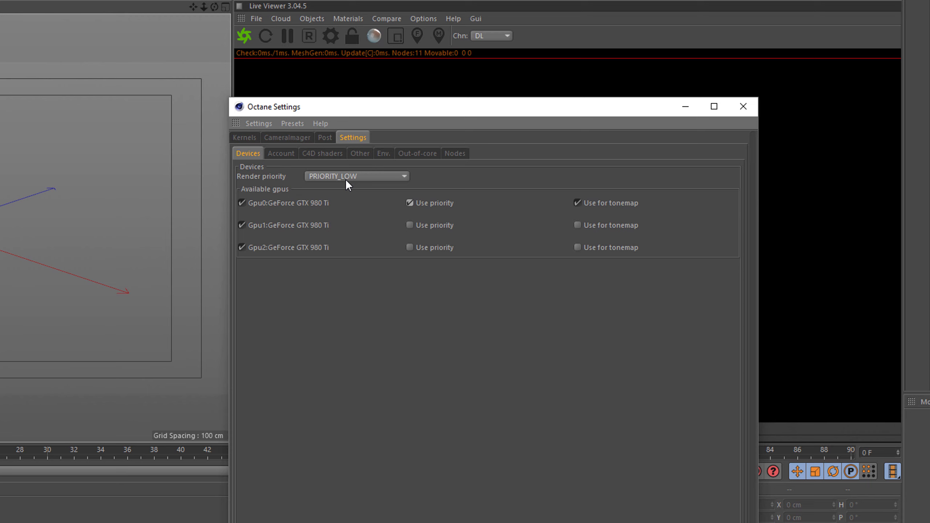
mouse_move(356, 189)
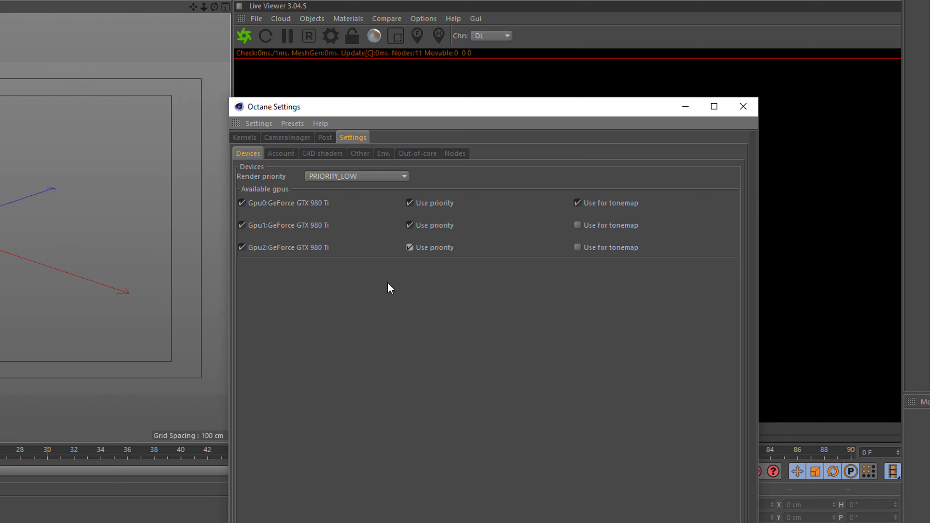
mouse_move(389, 290)
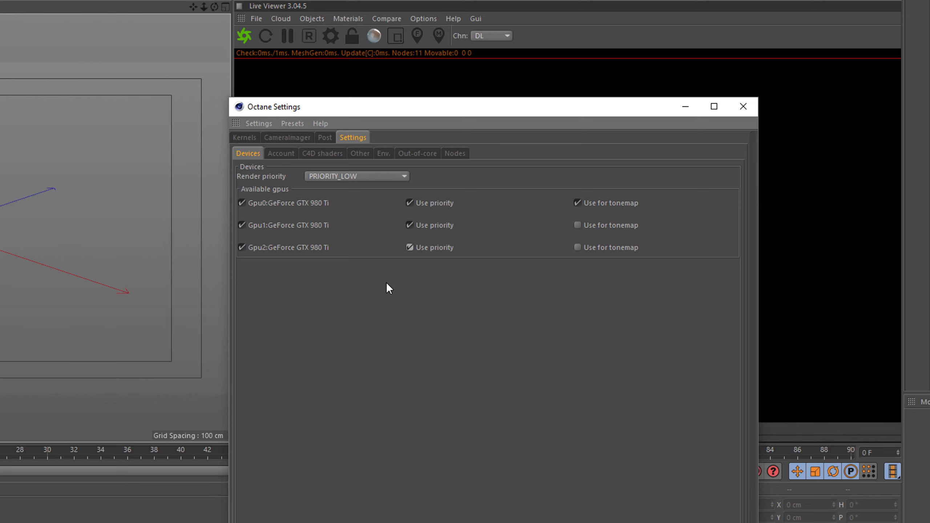
Clear Use priority on Gpu1 and disable Gpu0 so only two GPUs render
click(409, 224)
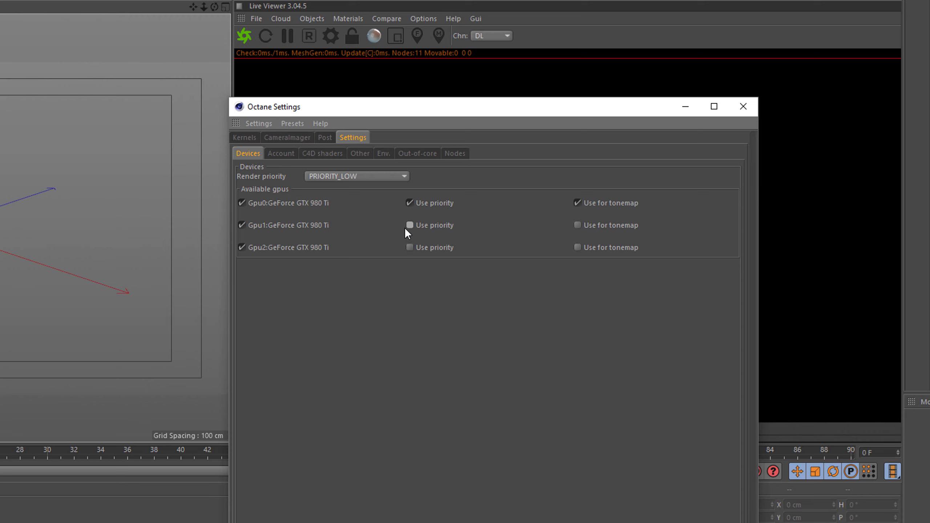
mouse_move(371, 239)
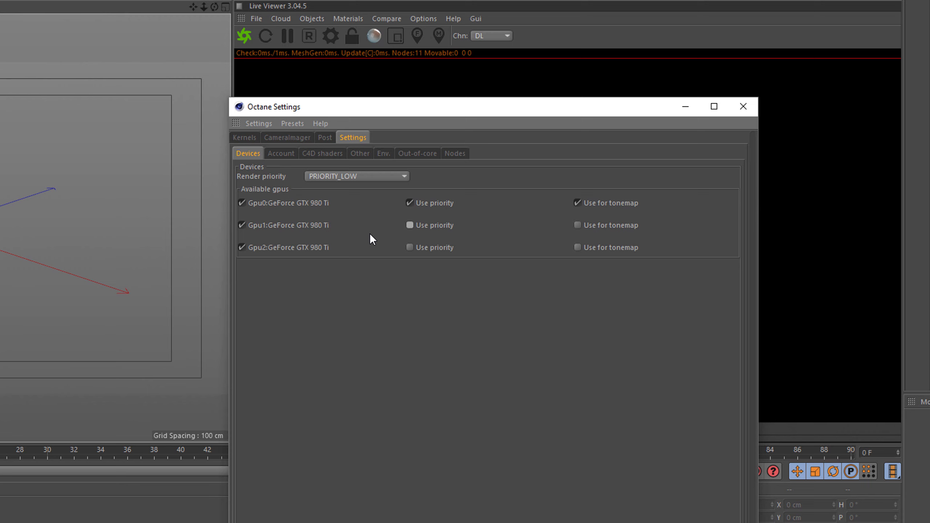
mouse_move(332, 211)
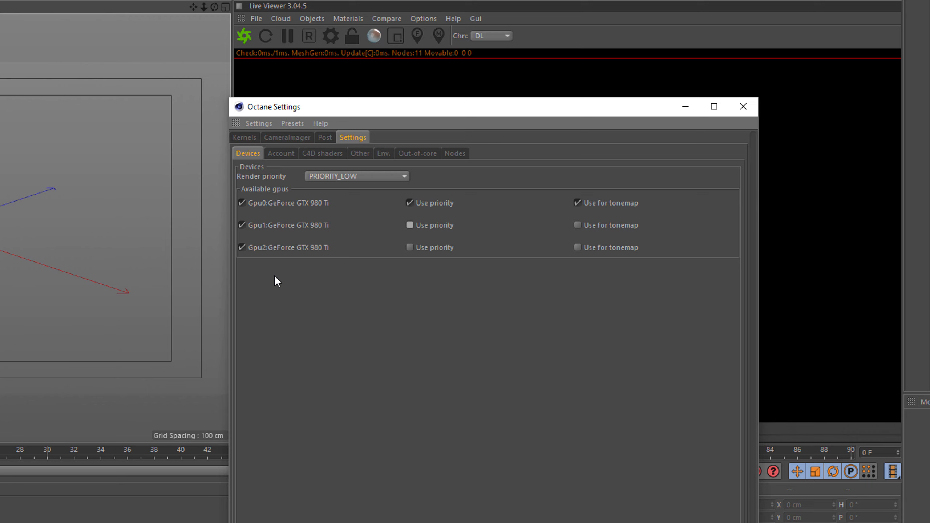
mouse_move(304, 279)
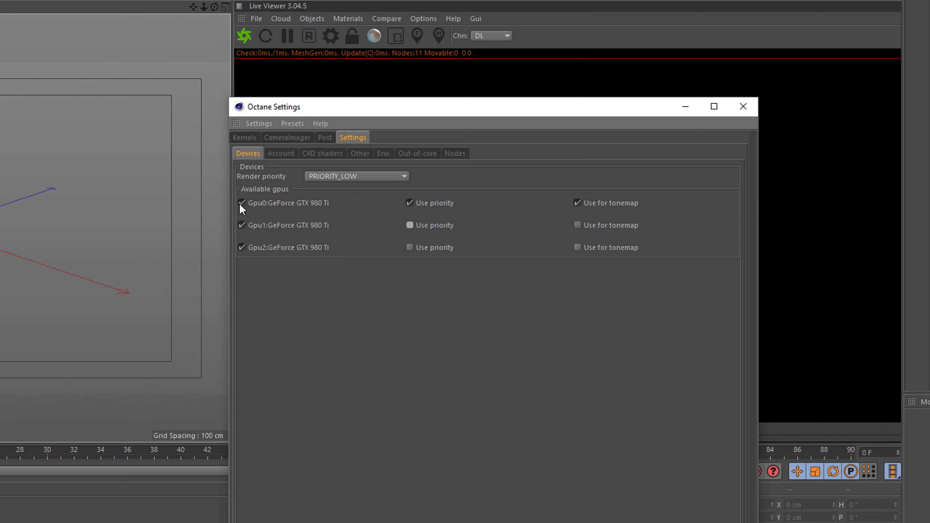
click(241, 203)
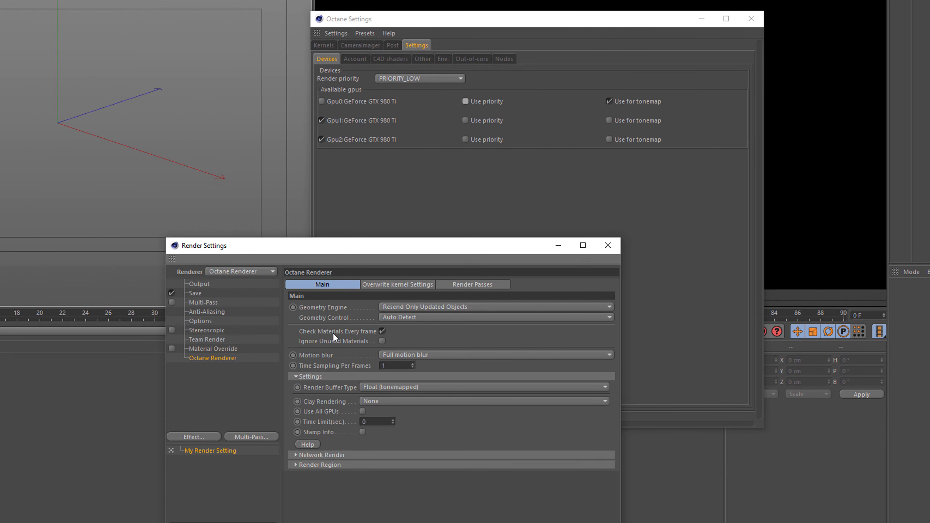
mouse_move(199, 323)
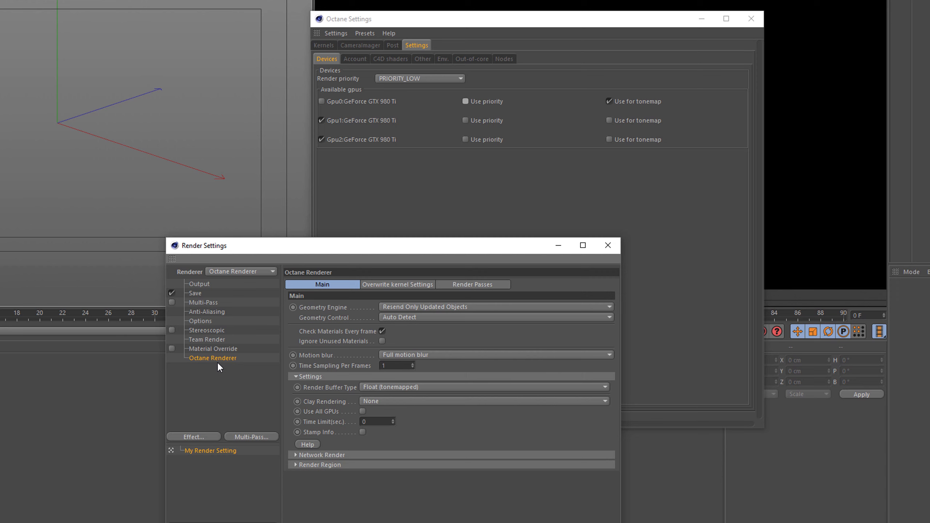
mouse_move(314, 419)
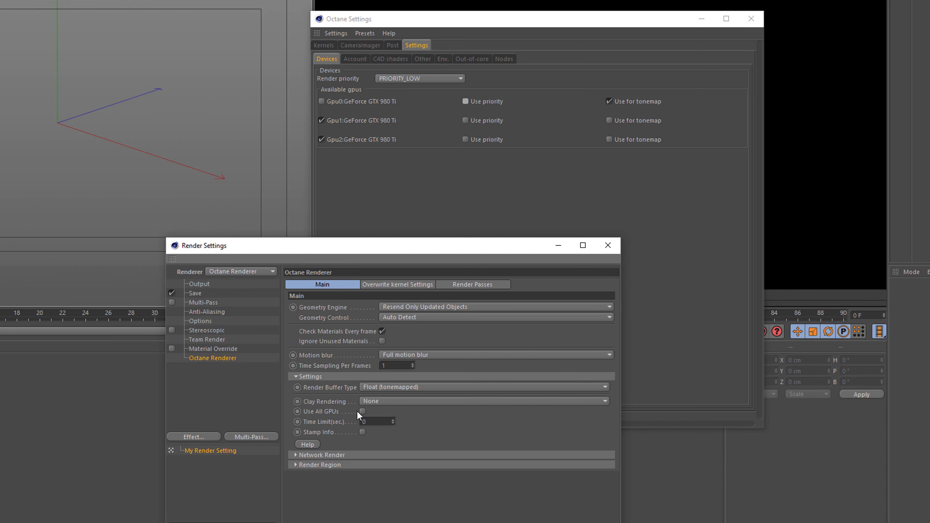
Enable Use All GPUs in the Octane Renderer Main settings
click(362, 411)
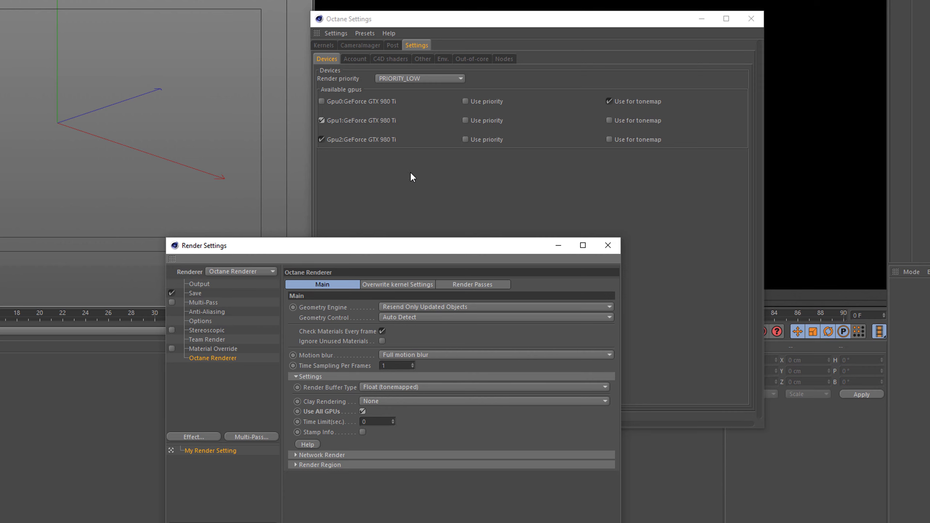
mouse_move(473, 202)
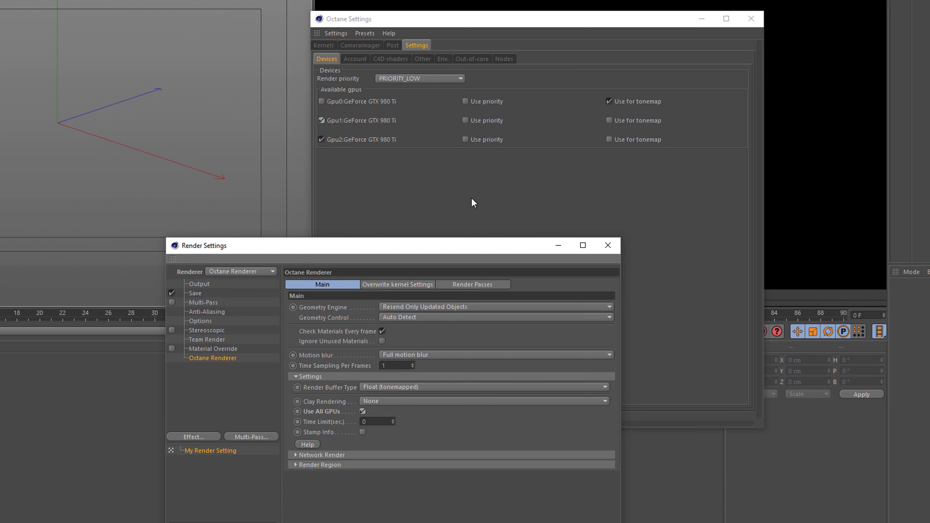